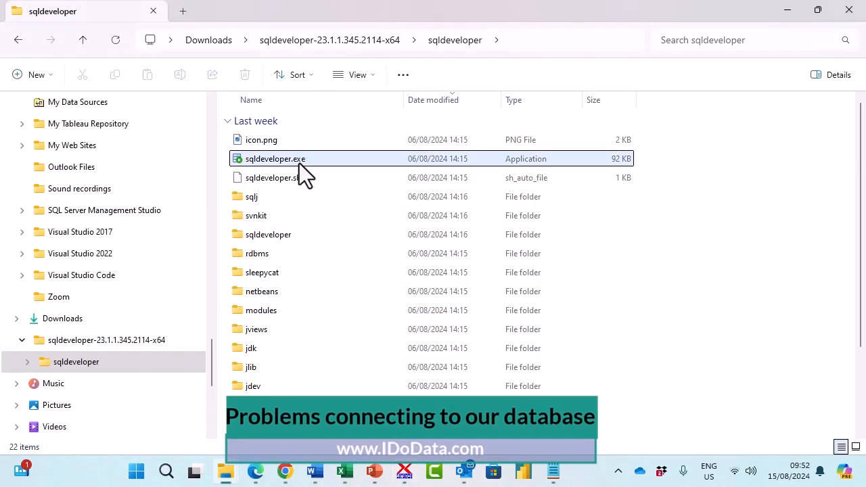
Step: Launch SQL Developer from sqldeveloper.exe in the extracted folder
{"action": "double_click", "coordinate": [276, 158]}
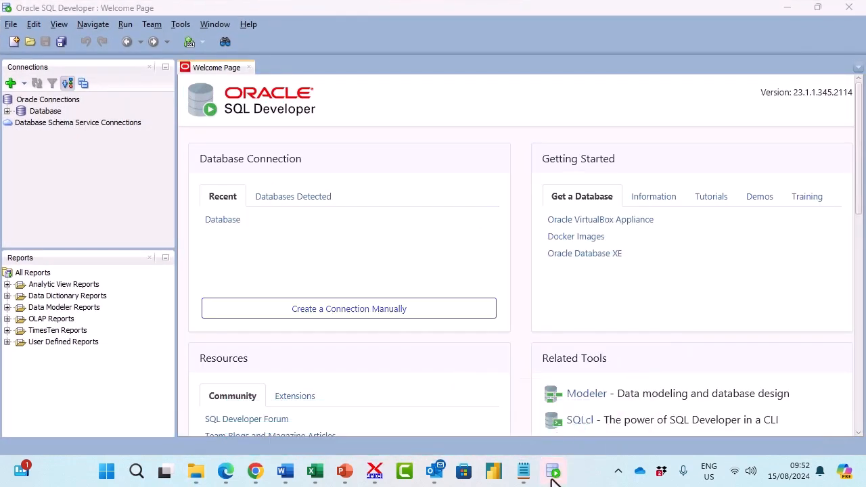
{"action": "mouse_move", "coordinate": [554, 471]}
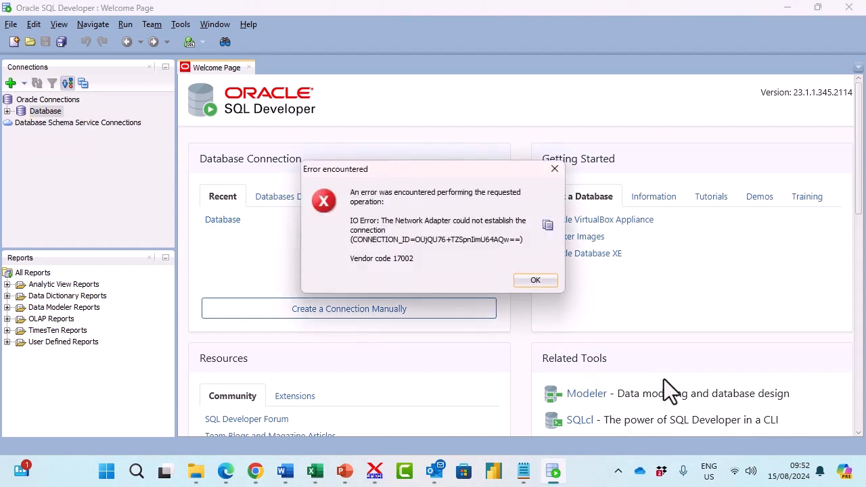
{"action": "mouse_move", "coordinate": [534, 237]}
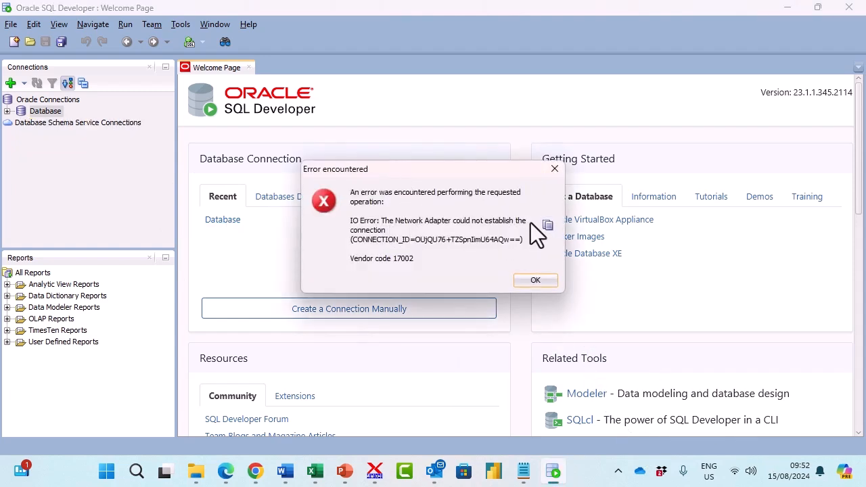
{"action": "mouse_move", "coordinate": [399, 278]}
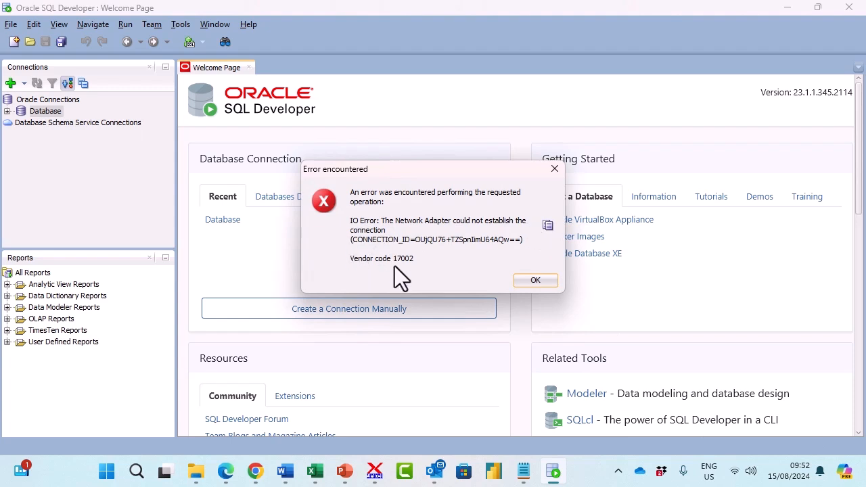
{"action": "mouse_move", "coordinate": [417, 278]}
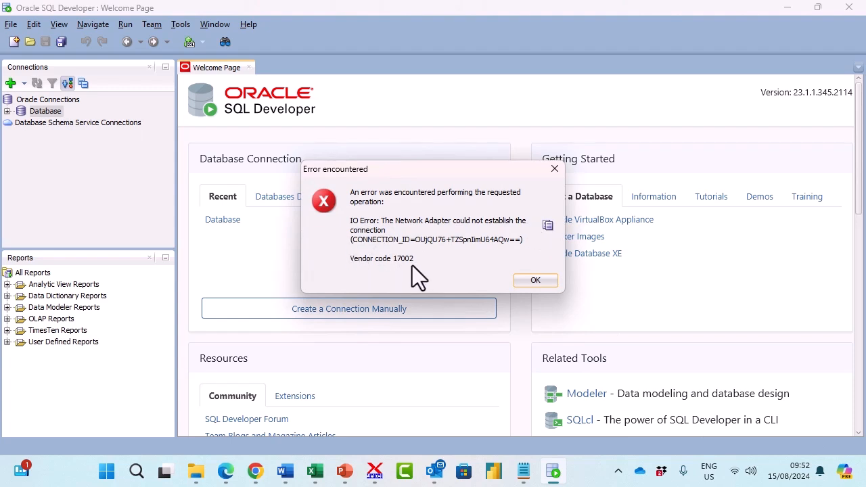
{"action": "mouse_move", "coordinate": [536, 281]}
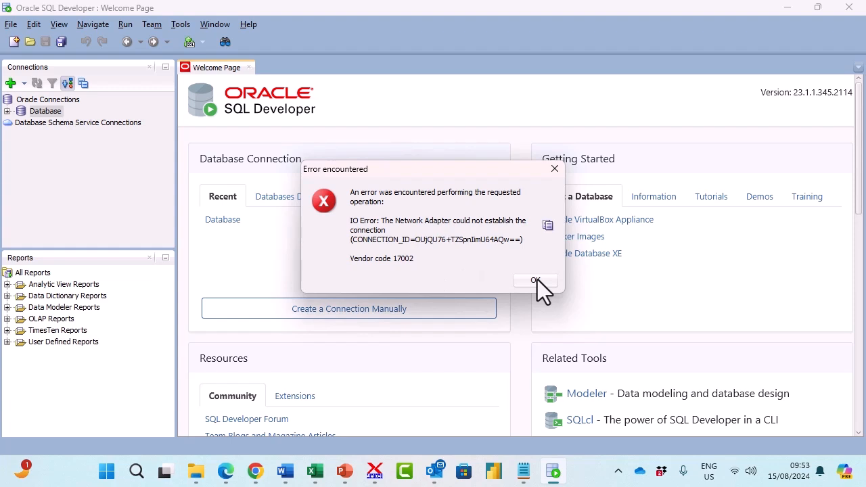
Step: Dismiss the Network Adapter error (vendor code 17002) from the failed Database connection
{"action": "left_click", "coordinate": [535, 280]}
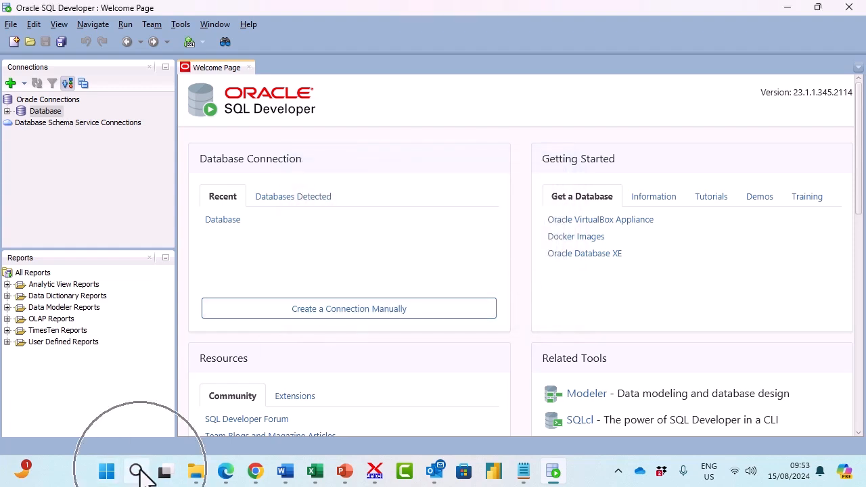
Step: Search the Start menu for 'command' to find Command Prompt
{"action": "left_click", "coordinate": [135, 471]}
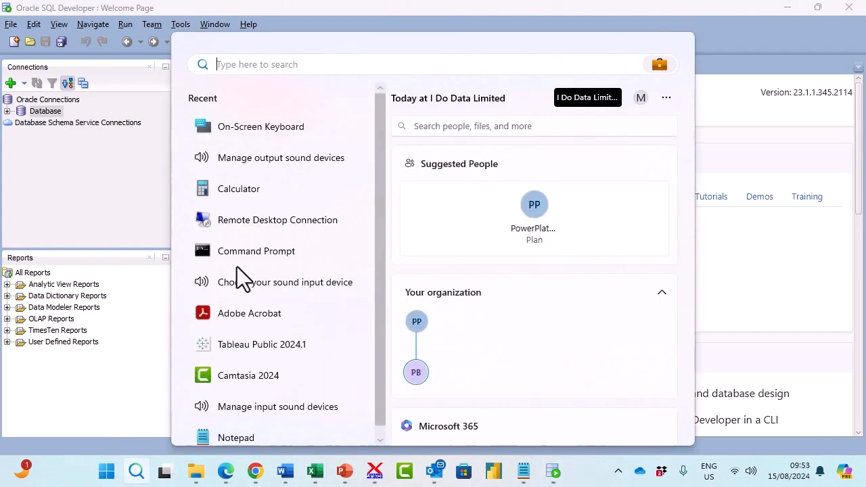
{"action": "type", "text": "command"}
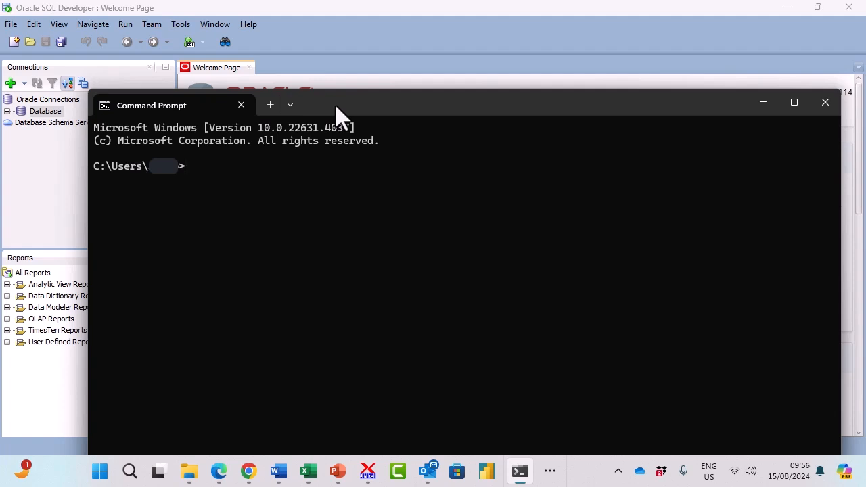
Step: Run 'lsnrctl status' to check the TNS listener on port 1521
{"action": "type", "text": "l"}
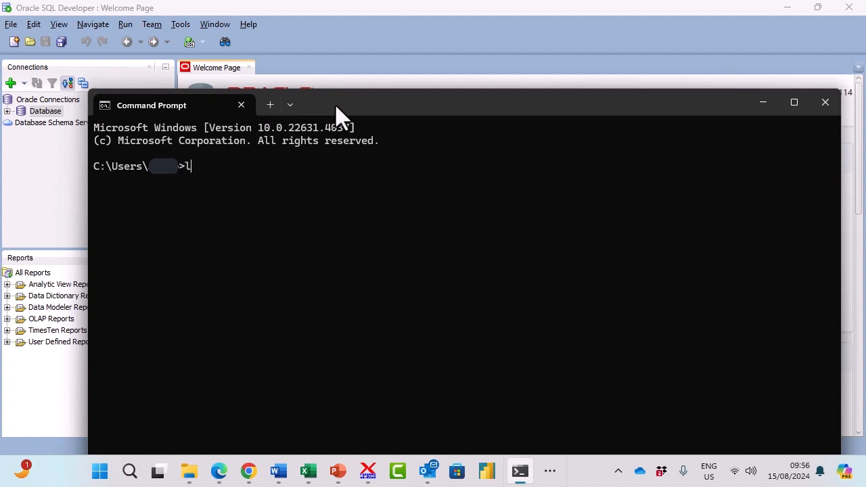
{"action": "type", "text": "snrc"}
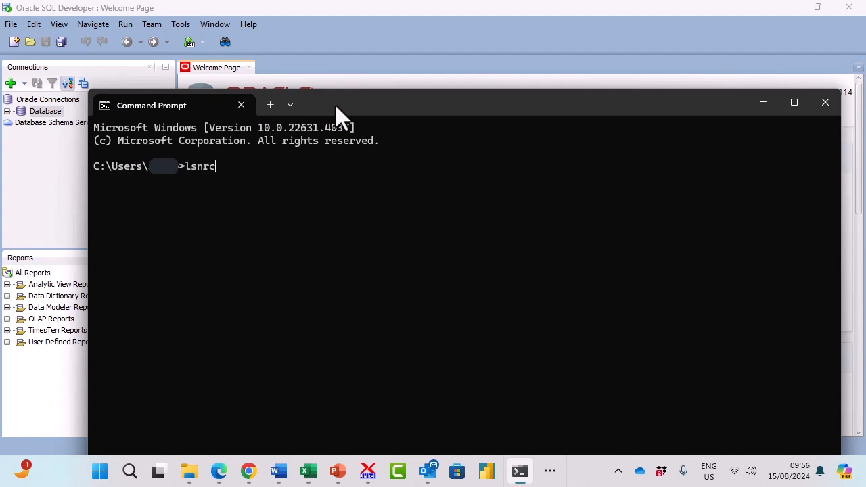
{"action": "type", "text": "tl"}
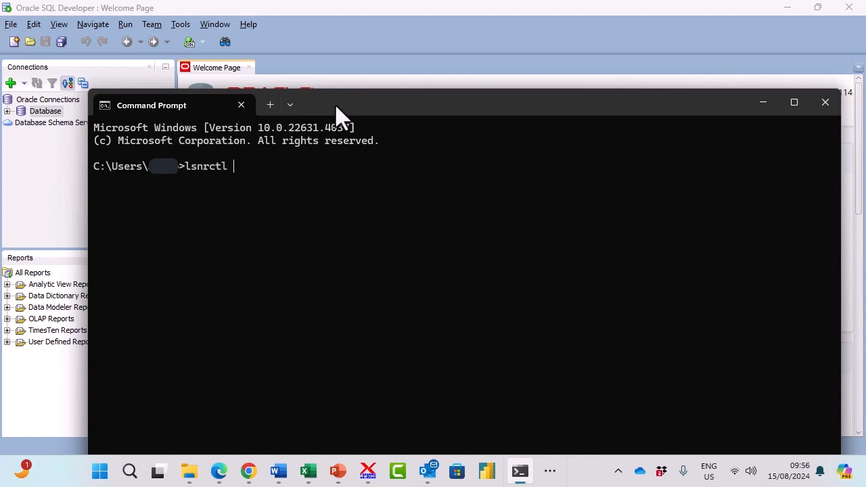
{"action": "type", "text": "st"}
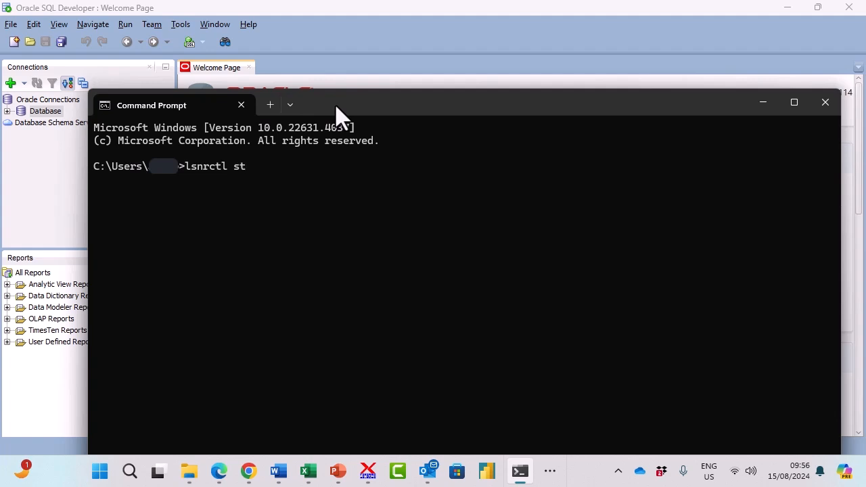
{"action": "key", "text": "Return"}
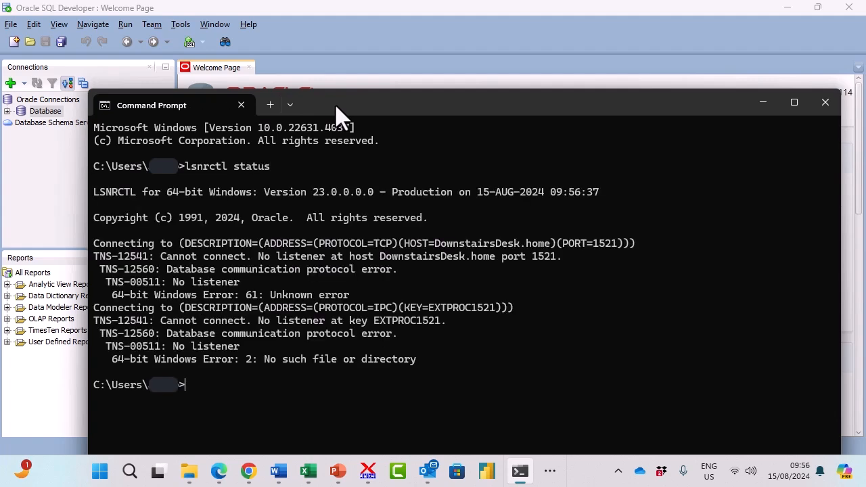
{"action": "mouse_move", "coordinate": [355, 136]}
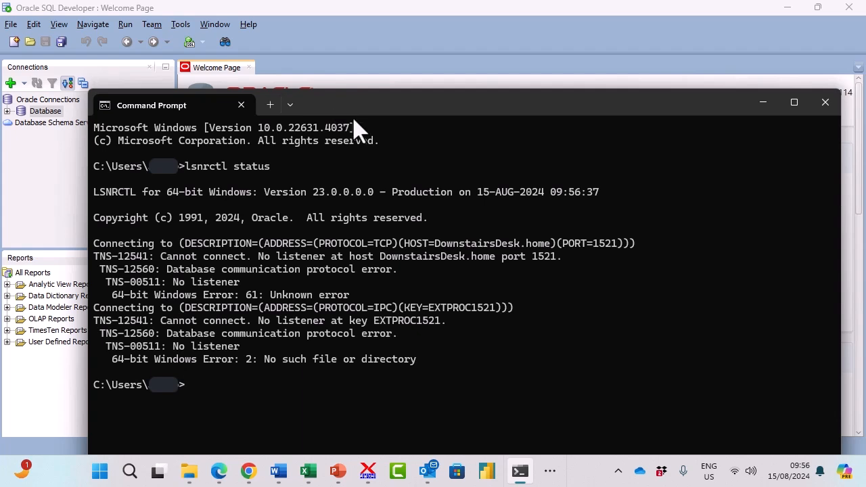
{"action": "mouse_move", "coordinate": [269, 330]}
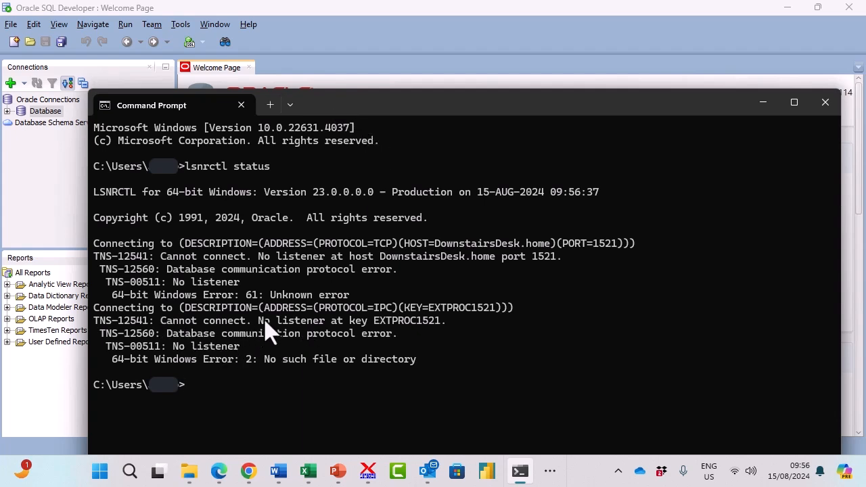
{"action": "mouse_move", "coordinate": [612, 322]}
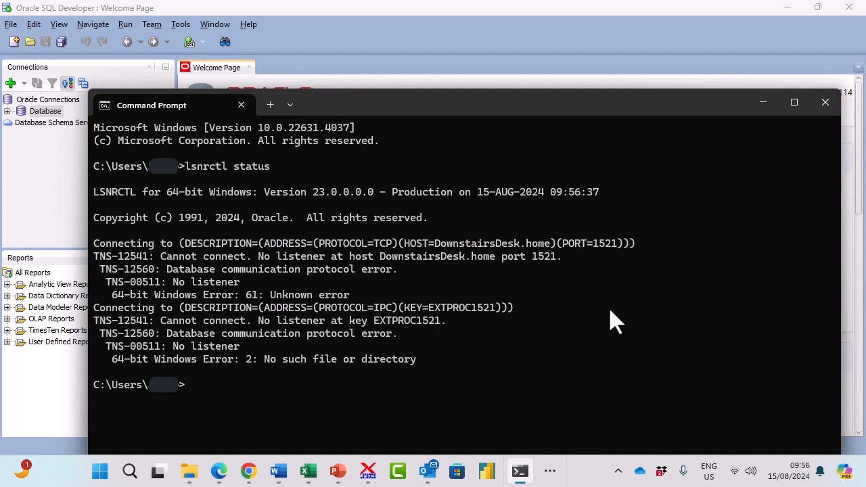
Step: Run 'lsnrctl start', which fails with an Access is denied error
{"action": "type", "text": "ls"}
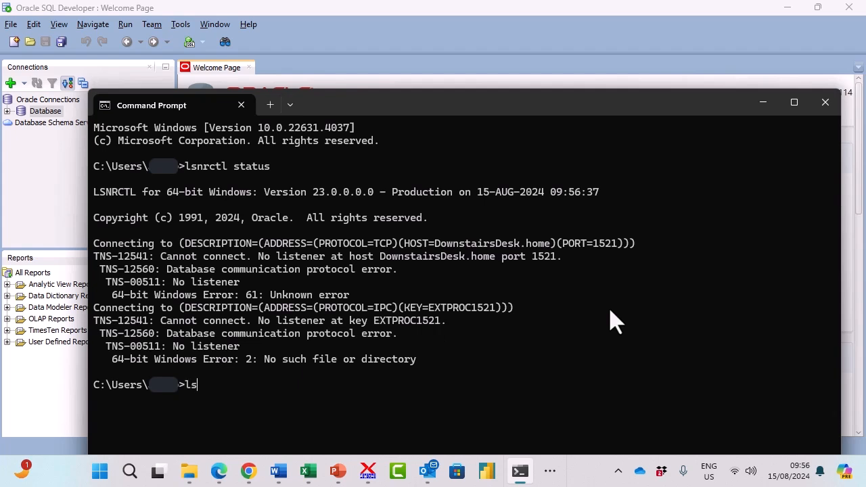
{"action": "type", "text": "n"}
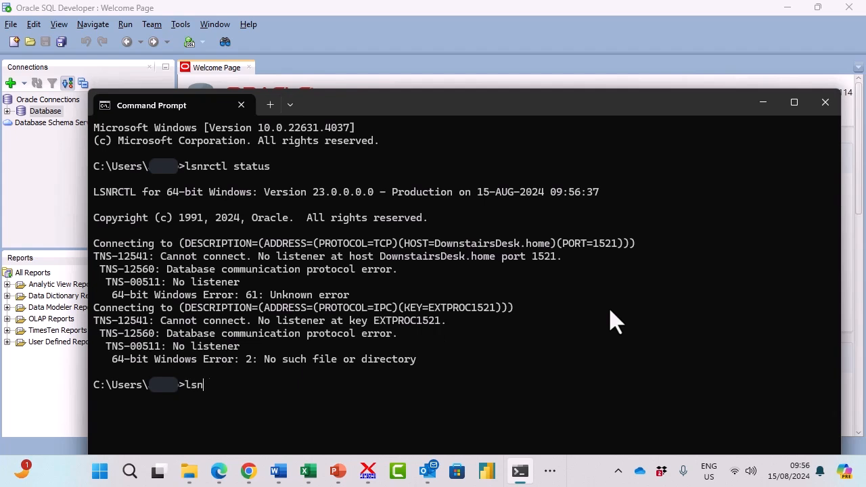
{"action": "key", "text": "Return"}
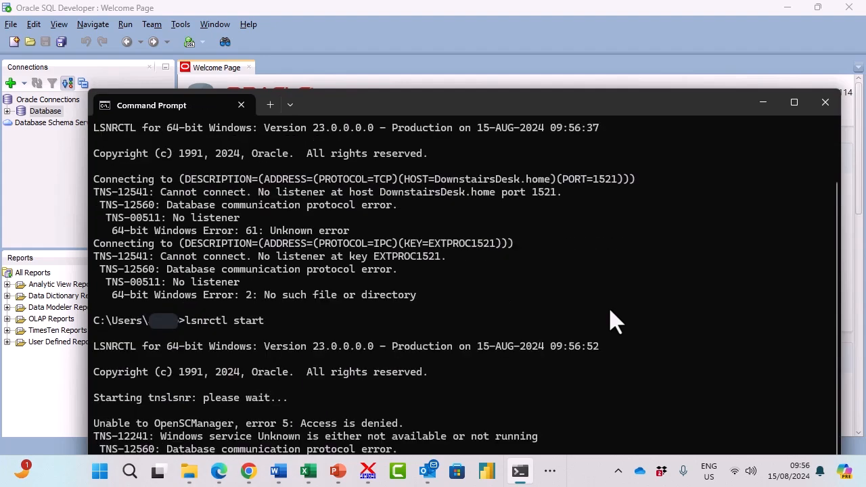
{"action": "mouse_move", "coordinate": [318, 430]}
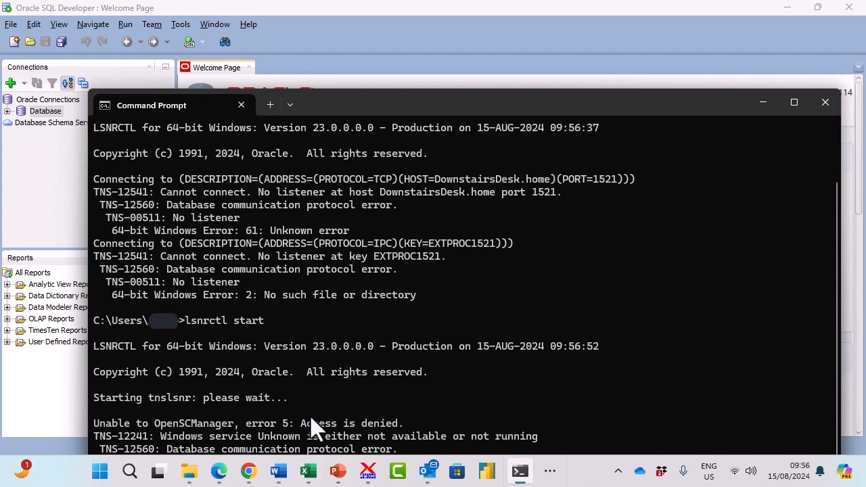
{"action": "mouse_move", "coordinate": [417, 224]}
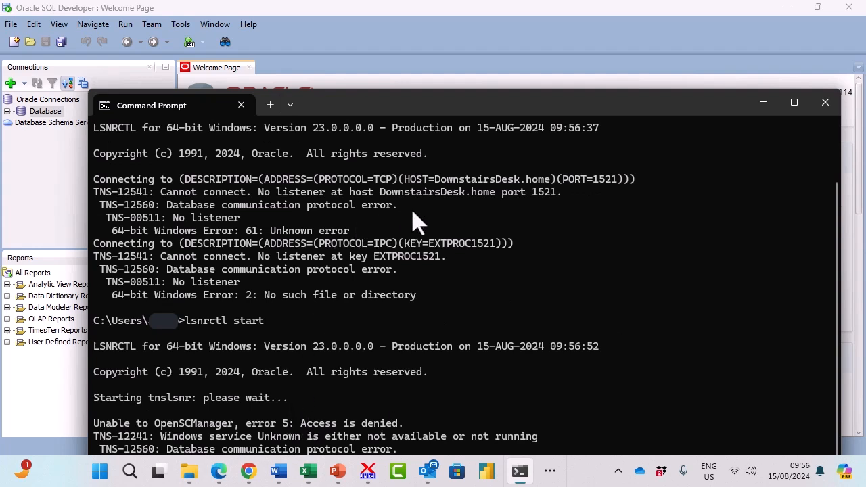
{"action": "mouse_move", "coordinate": [432, 222]}
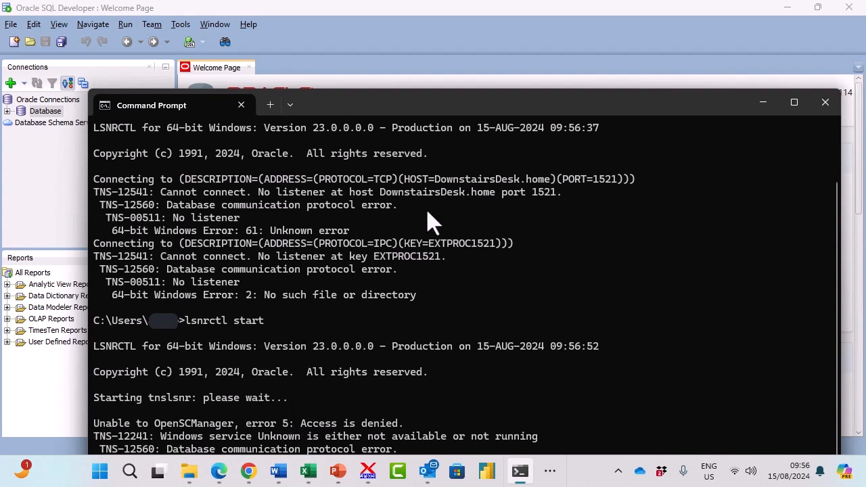
{"action": "mouse_move", "coordinate": [557, 256]}
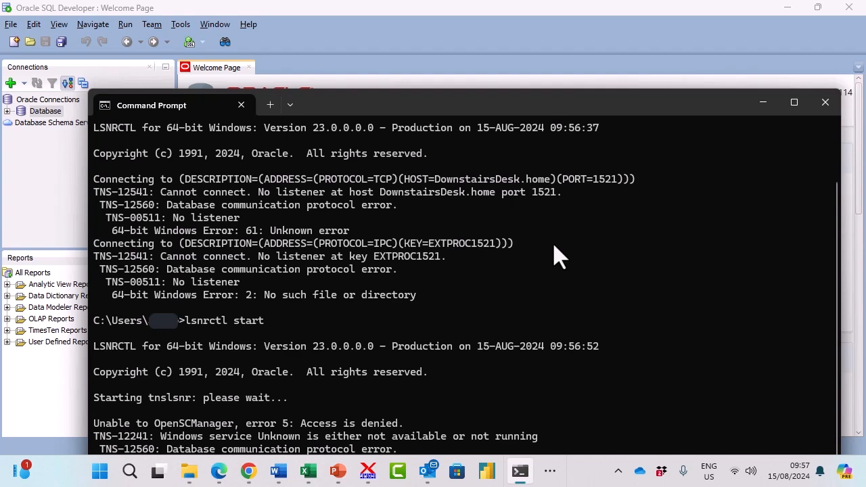
{"action": "mouse_move", "coordinate": [634, 216]}
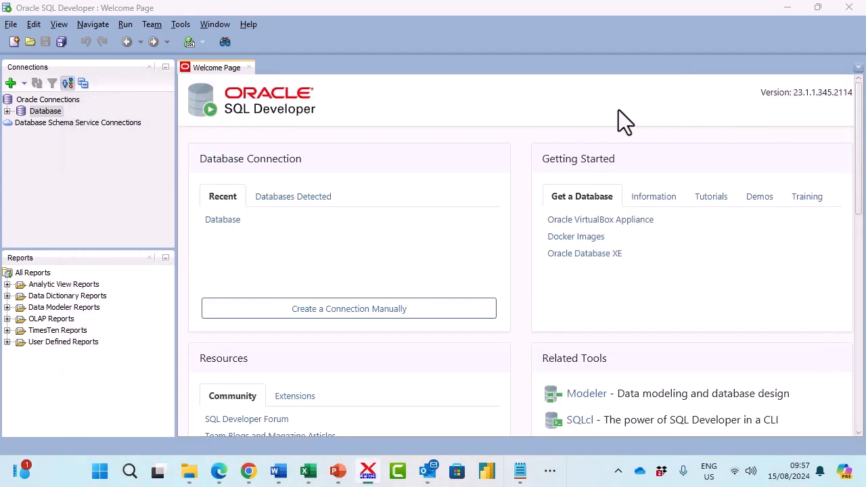
{"action": "mouse_move", "coordinate": [130, 471]}
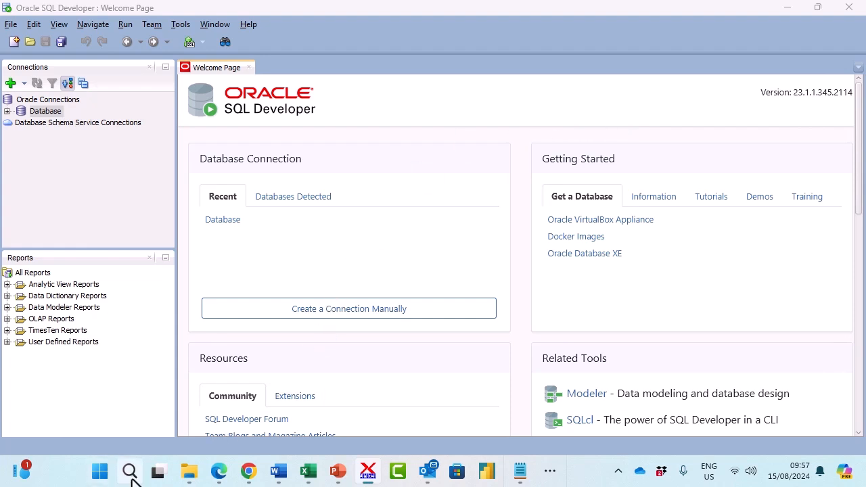
Step: Search the Start menu for 'services' to find the Services app
{"action": "left_click", "coordinate": [130, 472]}
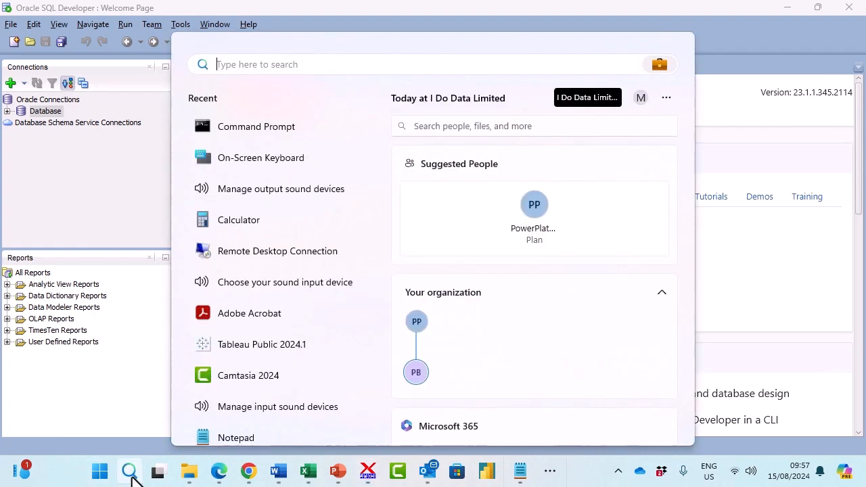
{"action": "type", "text": "services"}
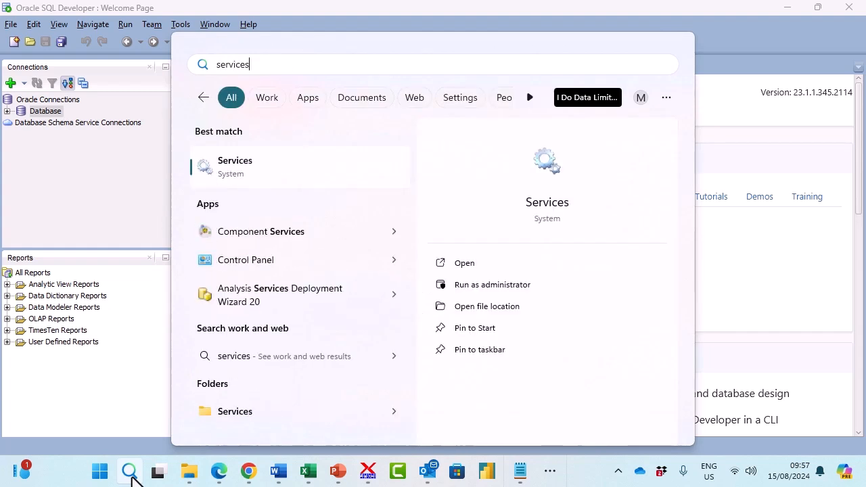
{"action": "mouse_move", "coordinate": [173, 467]}
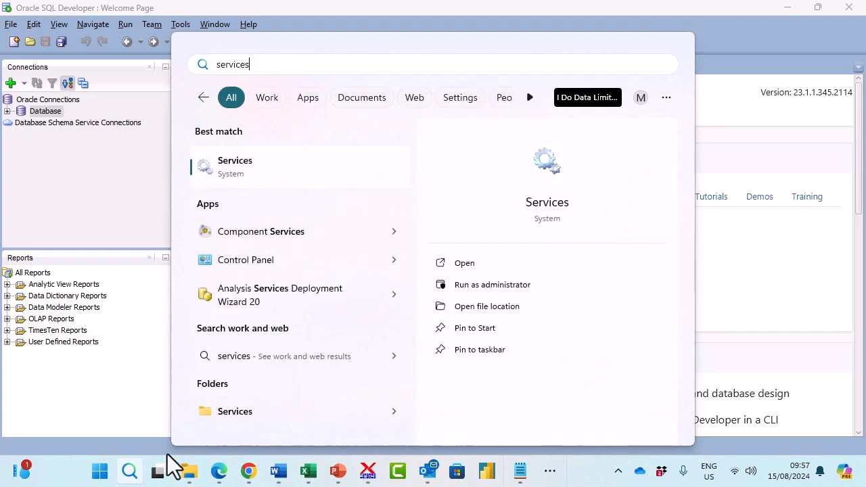
Step: Open Services maximized with the Name column widened to read full service names
{"action": "left_click", "coordinate": [464, 263]}
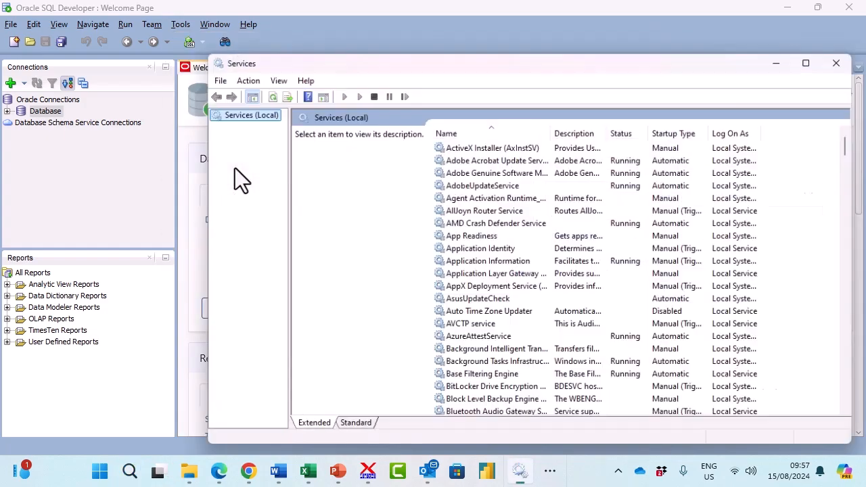
{"action": "left_click", "coordinate": [805, 63]}
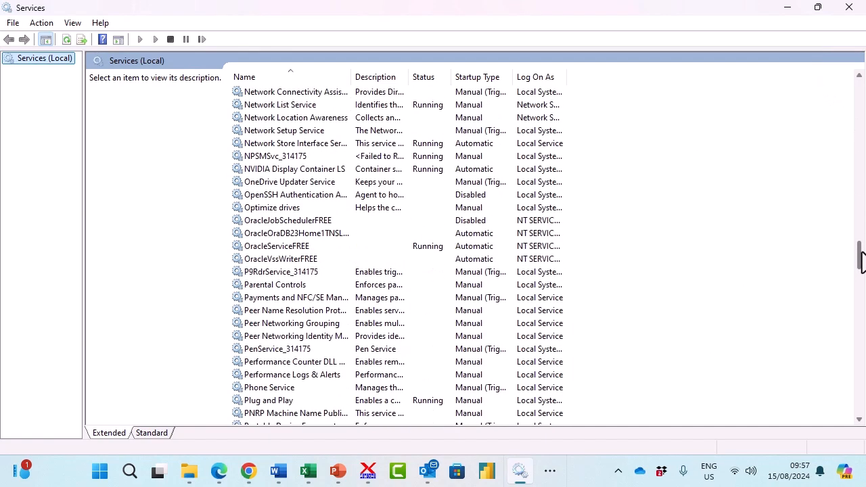
{"action": "mouse_move", "coordinate": [346, 232]}
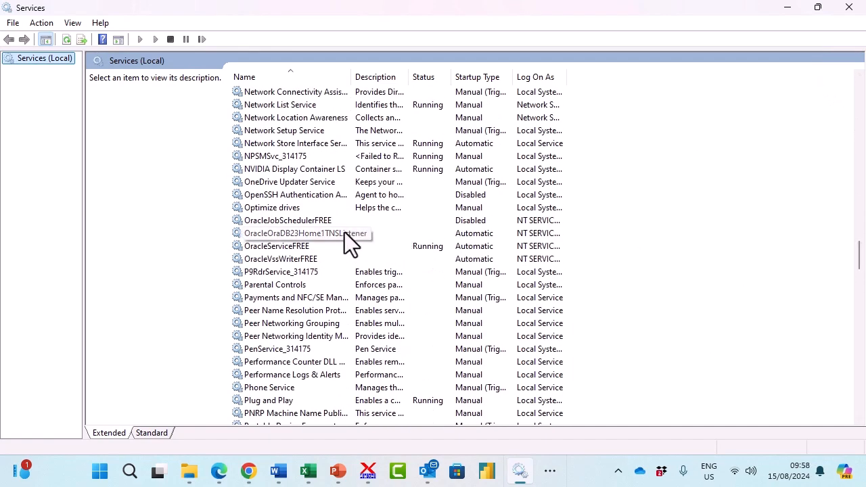
{"action": "left_click_drag", "start_coordinate": [346, 76], "coordinate": [406, 75]}
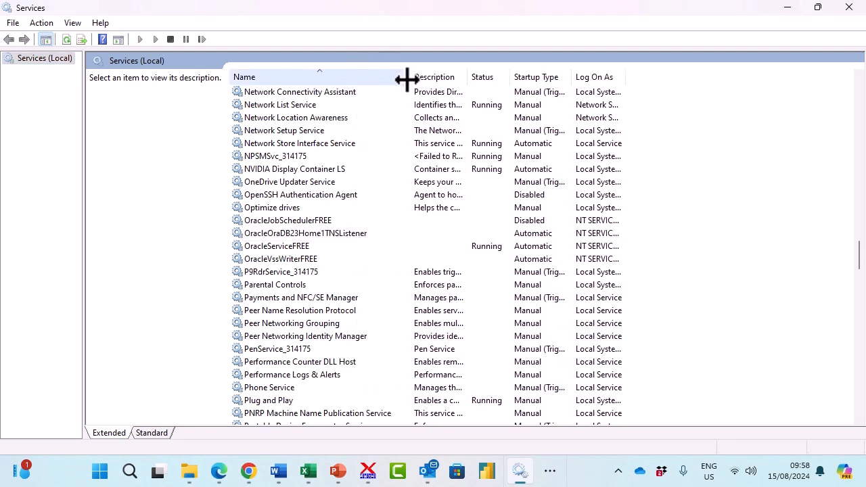
{"action": "mouse_move", "coordinate": [306, 233]}
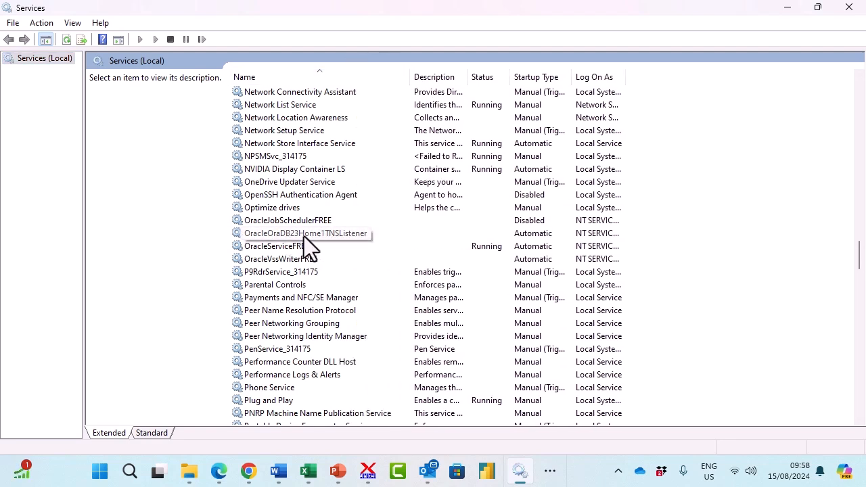
{"action": "mouse_move", "coordinate": [308, 252]}
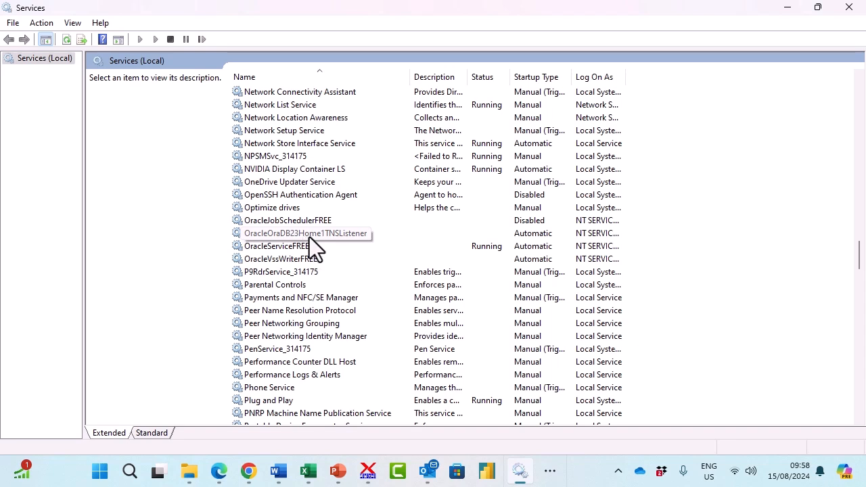
{"action": "mouse_move", "coordinate": [487, 241]}
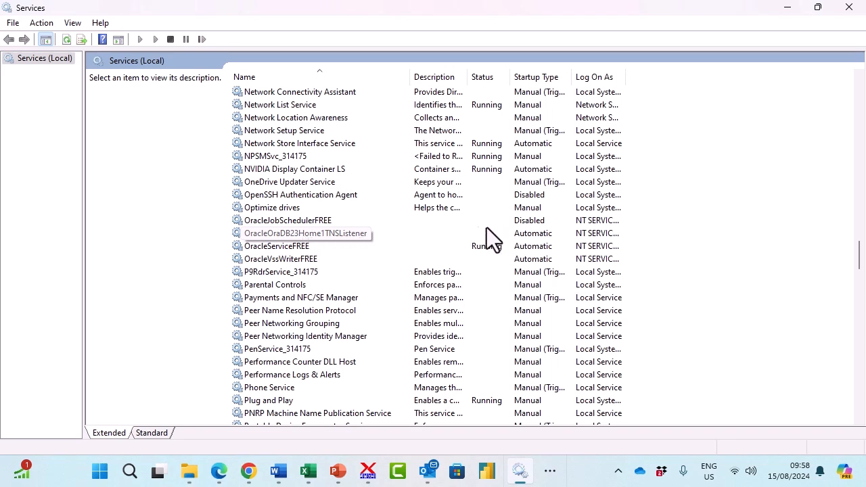
{"action": "mouse_move", "coordinate": [327, 247]}
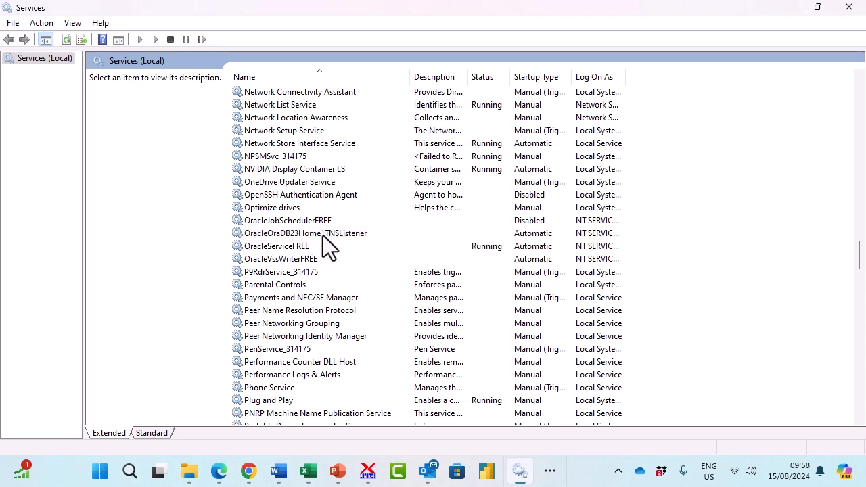
Step: Start the OracleOraDB23Home1TNSListener service from its context menu
{"action": "right_click", "coordinate": [305, 233]}
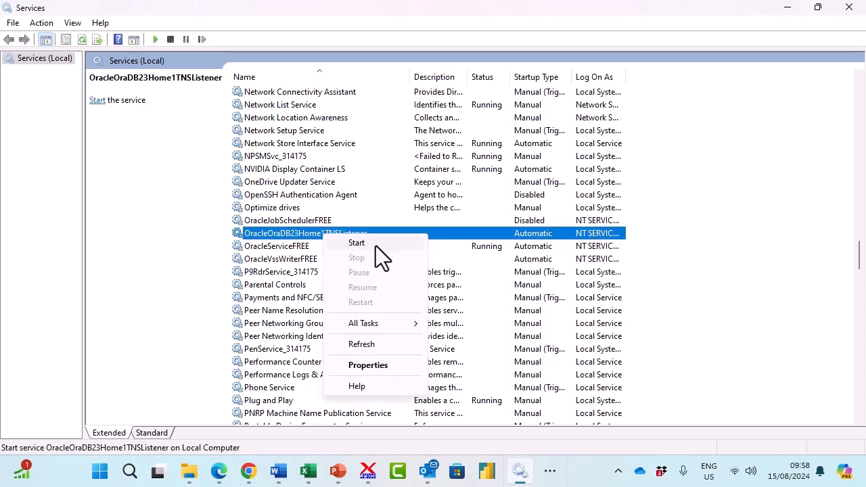
{"action": "left_click", "coordinate": [358, 242]}
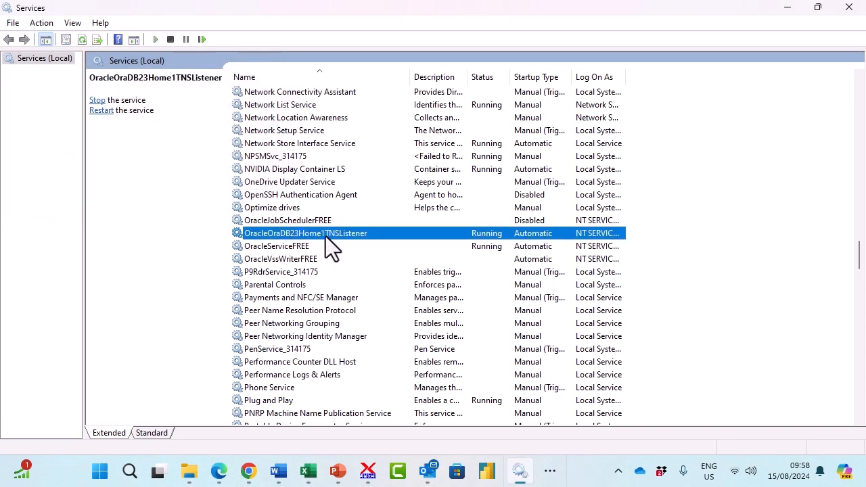
{"action": "mouse_move", "coordinate": [479, 249]}
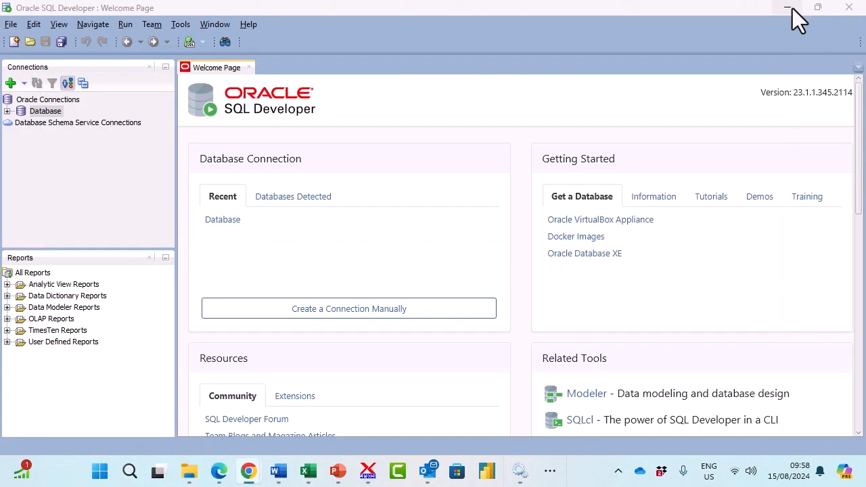
{"action": "mouse_move", "coordinate": [365, 133]}
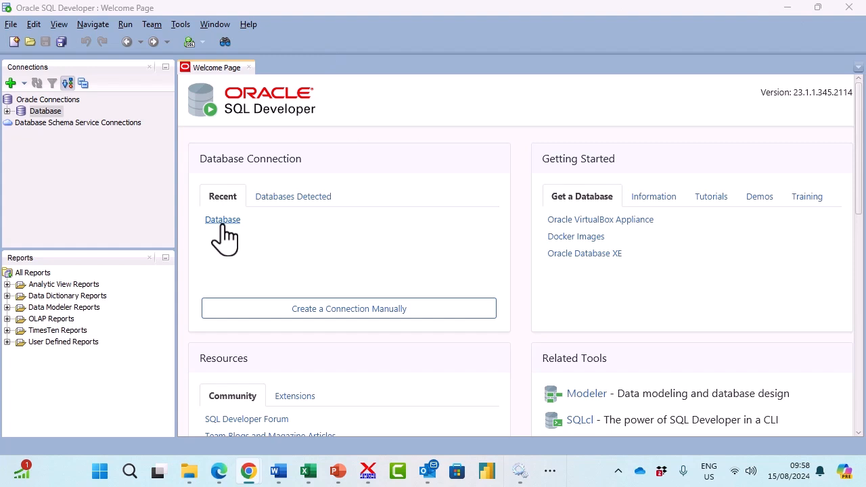
Step: Retry the Database connection, dismiss the ORA-12514 listener error, and relaunch sqldeveloper.exe
{"action": "left_click", "coordinate": [222, 219]}
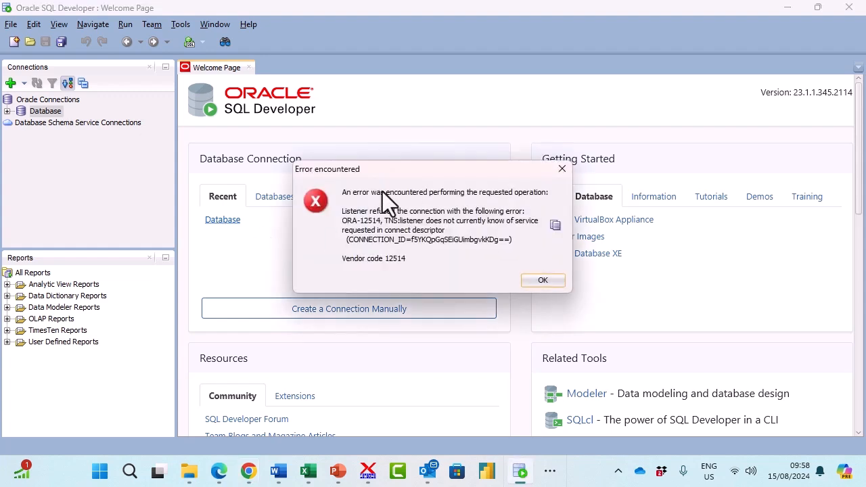
{"action": "left_click", "coordinate": [542, 279]}
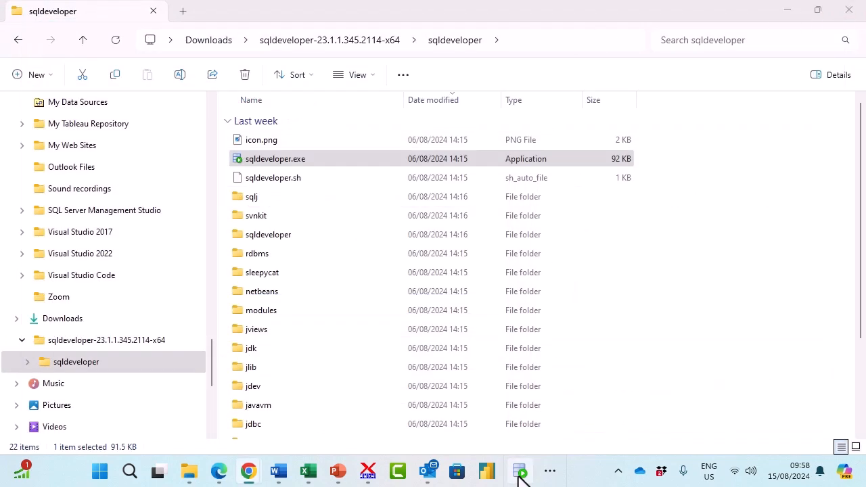
{"action": "double_click", "coordinate": [276, 158]}
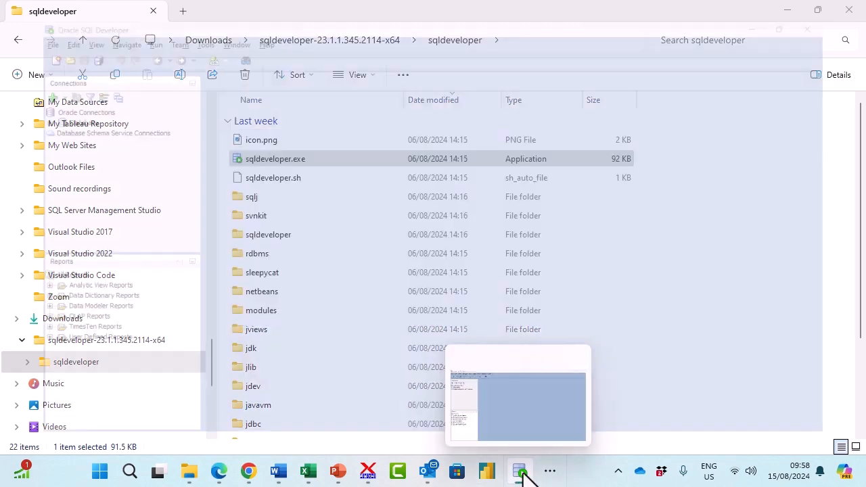
Step: Reconnect to Database successfully, open a worksheet on it, then close it back to the Welcome Page
{"action": "left_click", "coordinate": [517, 395]}
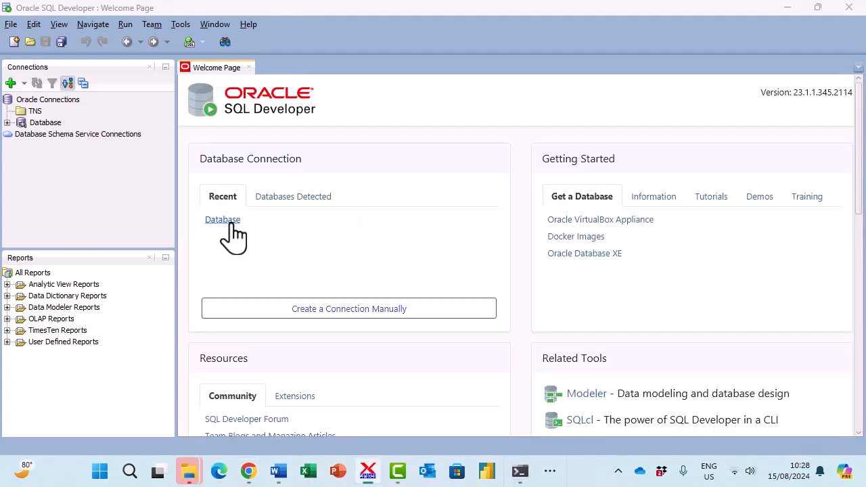
{"action": "left_click", "coordinate": [22, 111]}
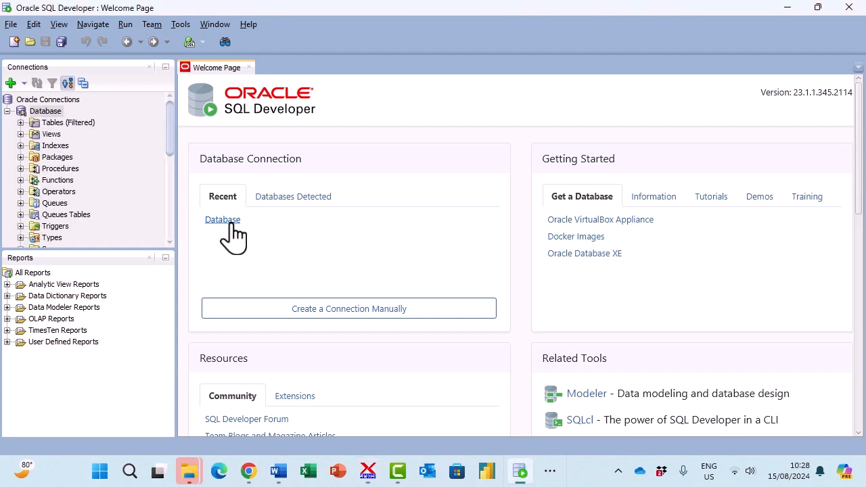
{"action": "mouse_move", "coordinate": [52, 135]}
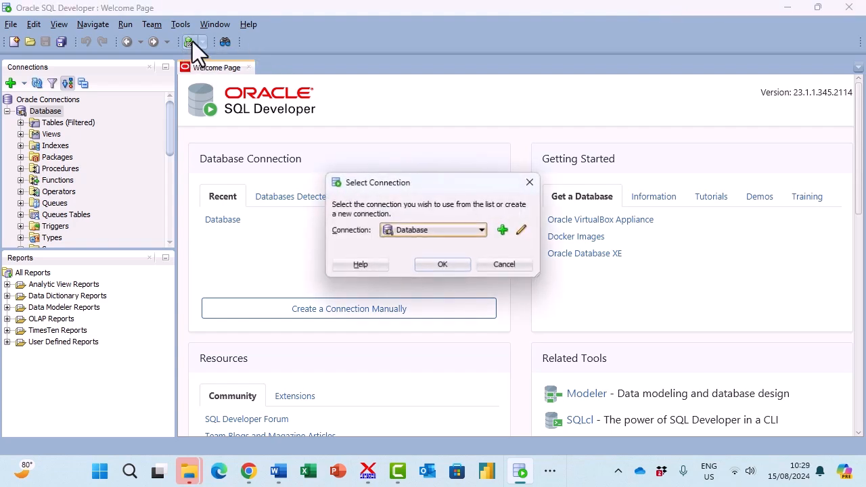
{"action": "left_click", "coordinate": [441, 263]}
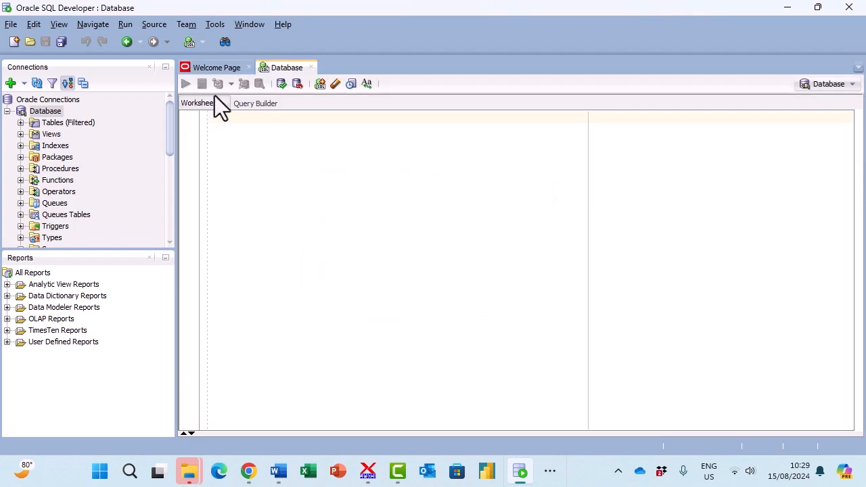
{"action": "left_click", "coordinate": [311, 68]}
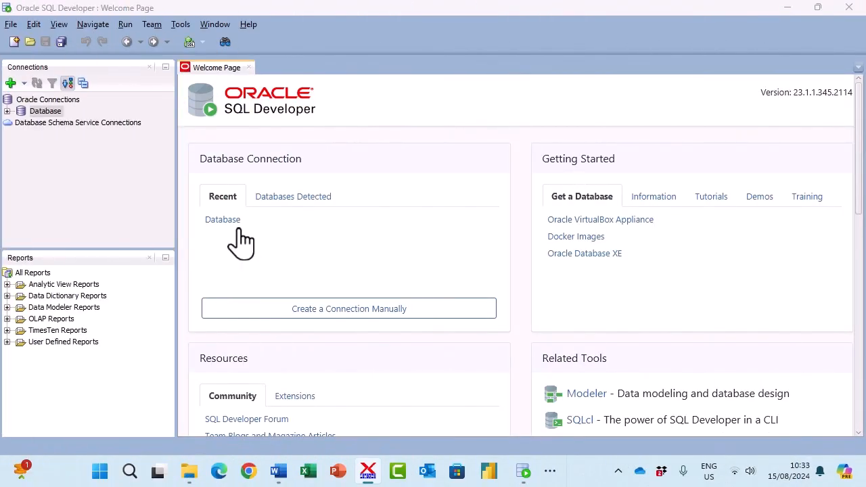
Step: Review the lsnrctl status output showing the listener running but supporting no services
{"action": "left_click", "coordinate": [222, 219]}
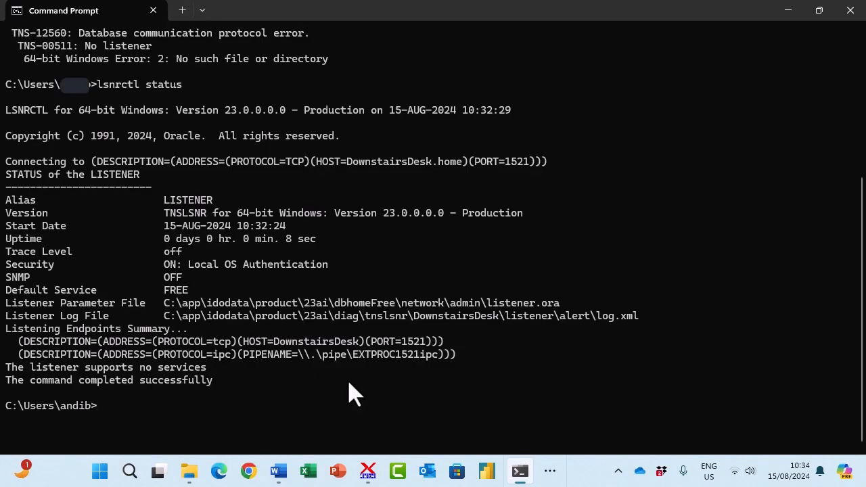
{"action": "mouse_move", "coordinate": [197, 223]}
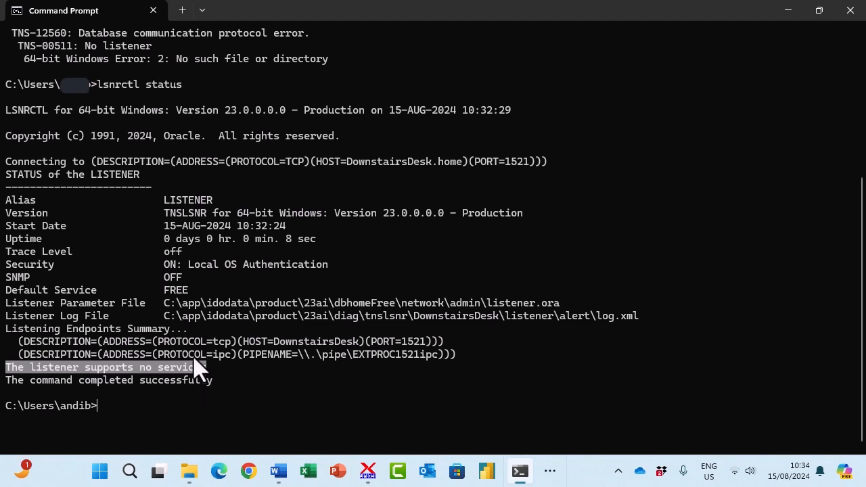
{"action": "mouse_move", "coordinate": [476, 467]}
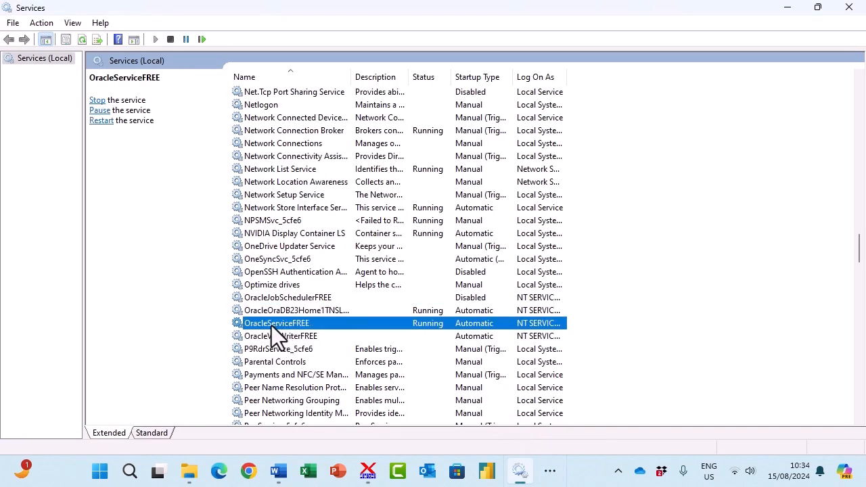
{"action": "mouse_move", "coordinate": [344, 335]}
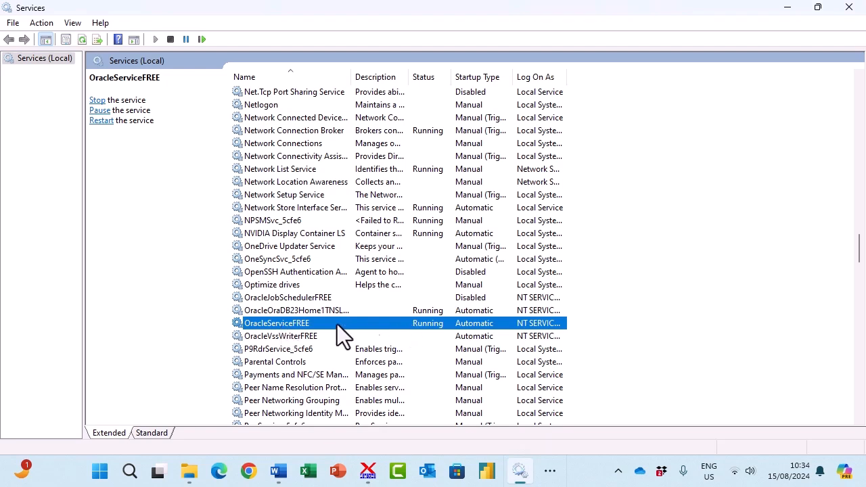
Step: Restart OracleServiceFREE from its context menu and return to Command Prompt once it shows Running
{"action": "right_click", "coordinate": [278, 323]}
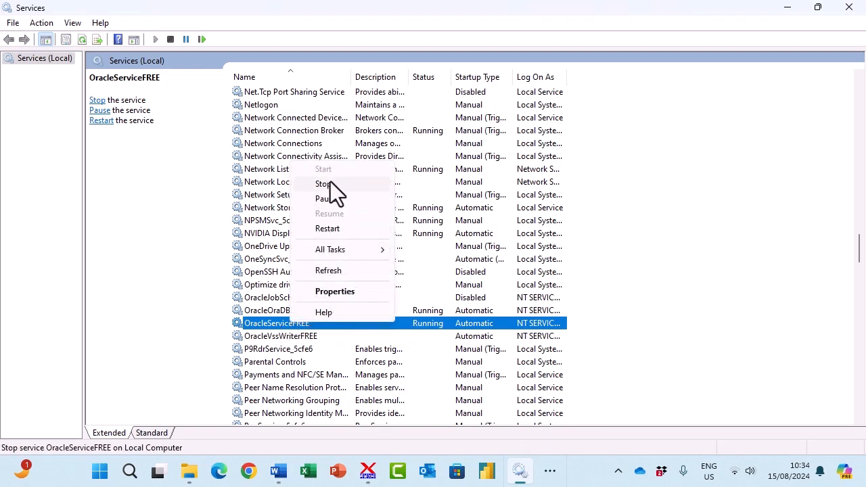
{"action": "left_click", "coordinate": [322, 184]}
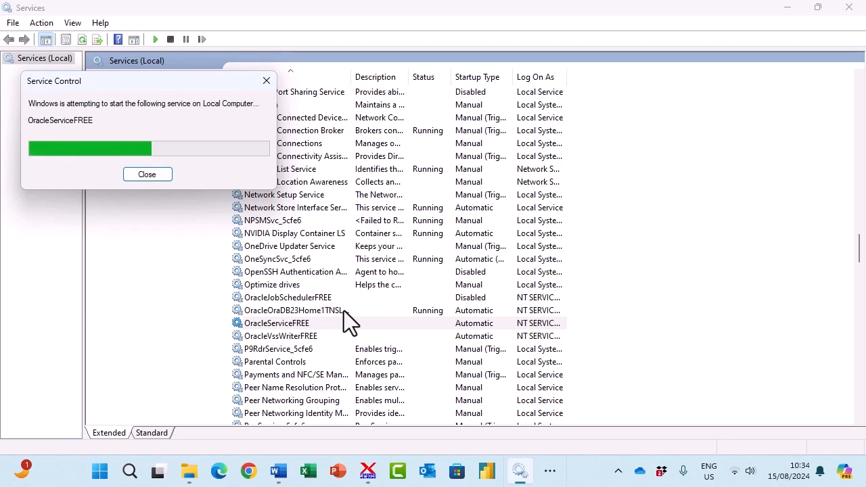
{"action": "left_click", "coordinate": [146, 174]}
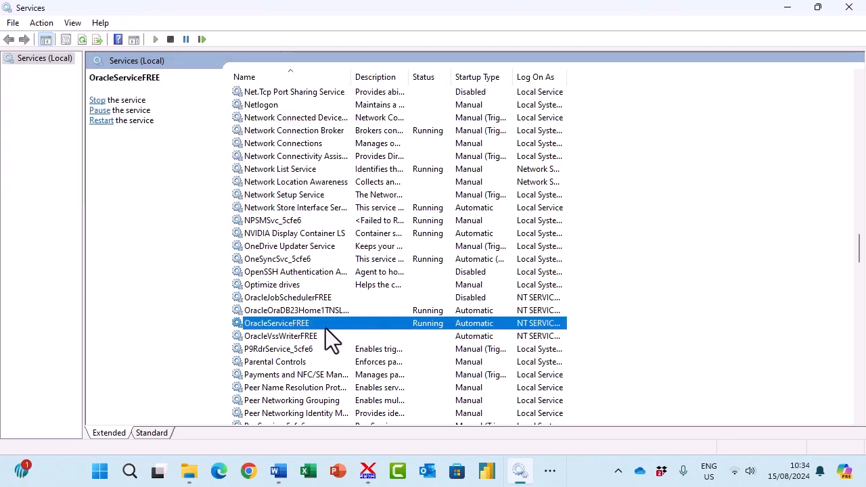
{"action": "left_click_drag", "start_coordinate": [345, 75], "coordinate": [400, 76]}
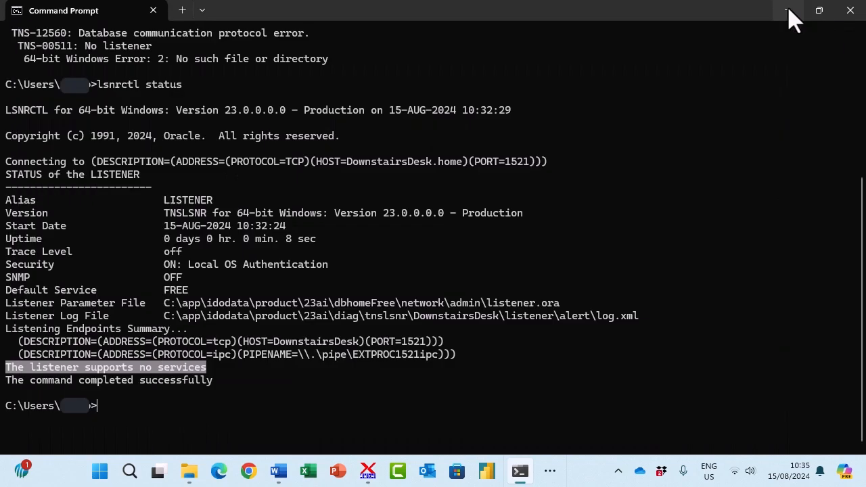
Step: Run lsnrctl status again to re-check the listener after the service restart
{"action": "type", "text": "lsnrctl status"}
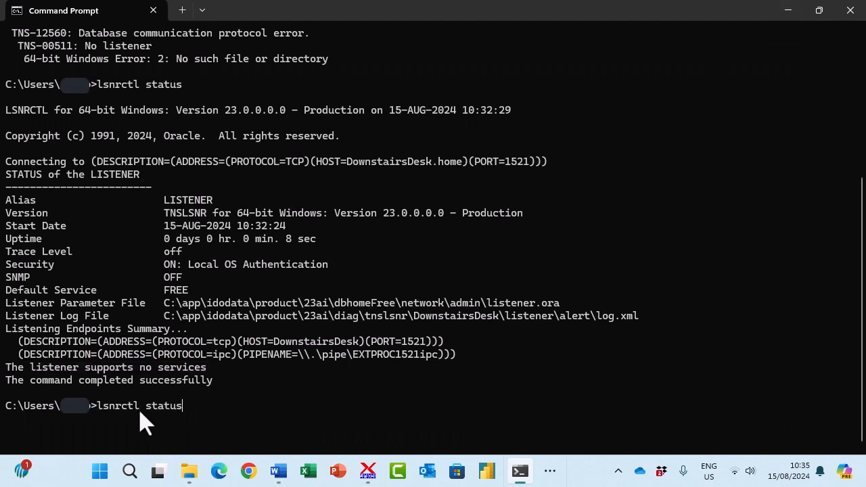
{"action": "key", "text": "Return"}
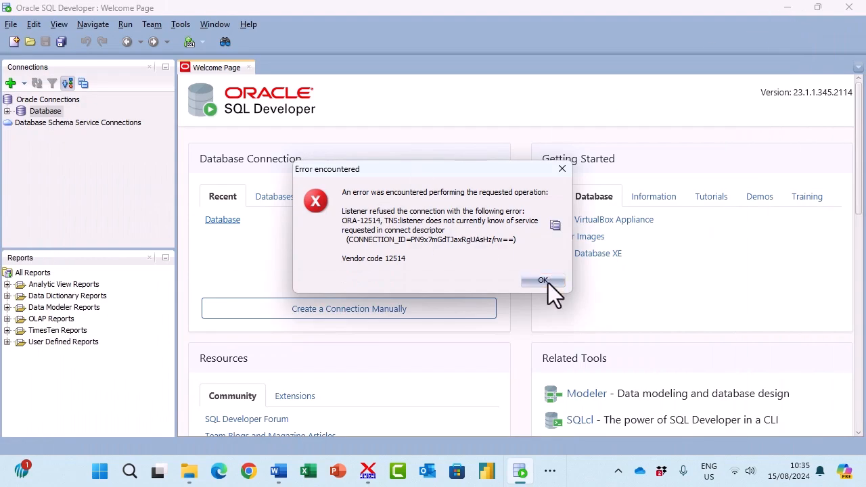
Step: Dismiss the ORA-12514 error and reconnect to 'Database' from Recent, opening a worksheet
{"action": "left_click", "coordinate": [543, 280]}
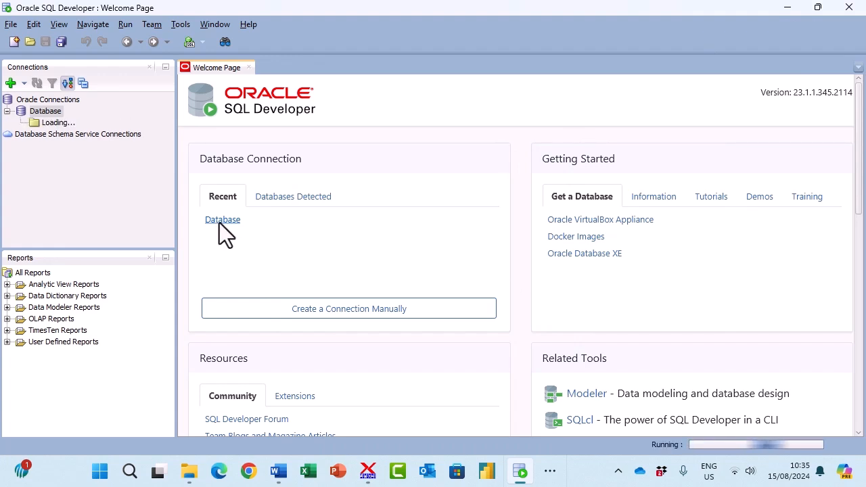
{"action": "left_click", "coordinate": [222, 220]}
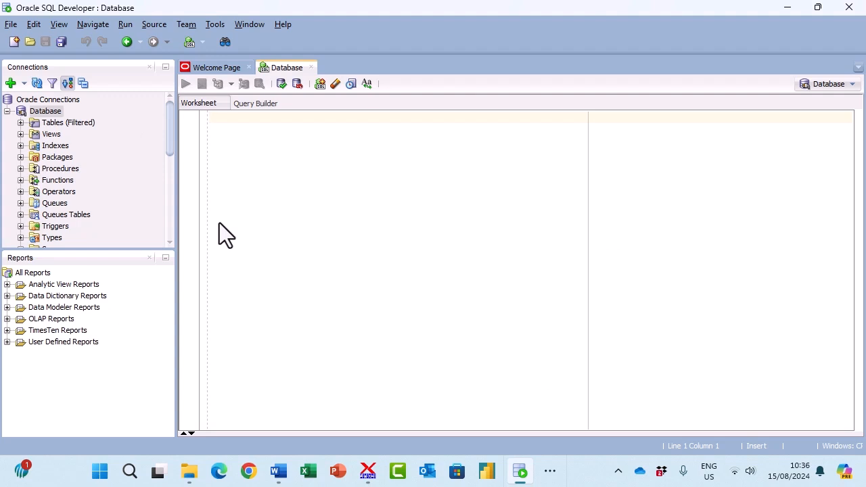
{"action": "mouse_move", "coordinate": [379, 325]}
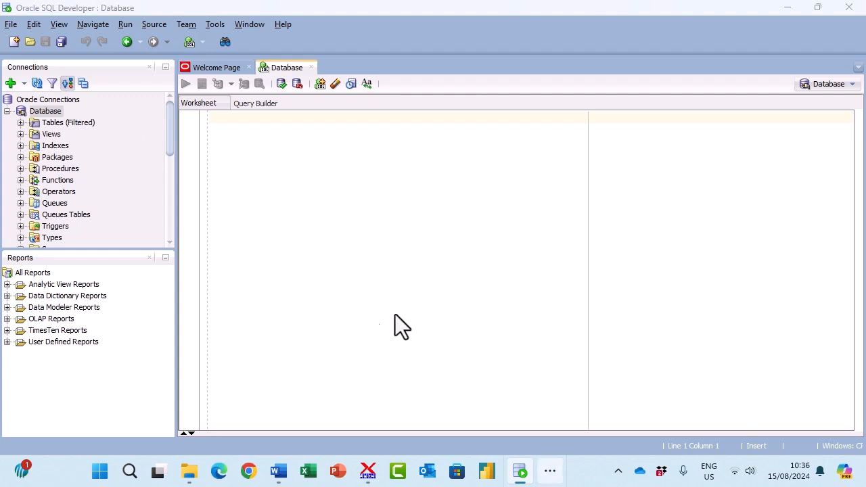
{"action": "mouse_move", "coordinate": [575, 241]}
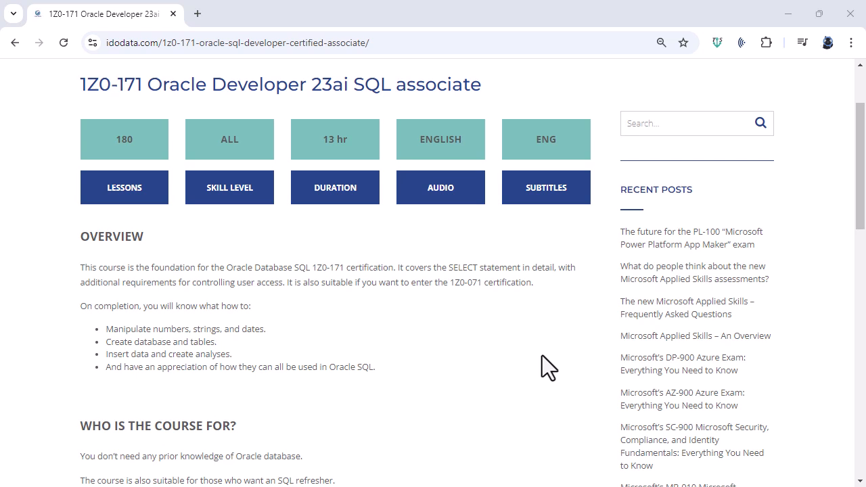
{"action": "mouse_move", "coordinate": [860, 178]}
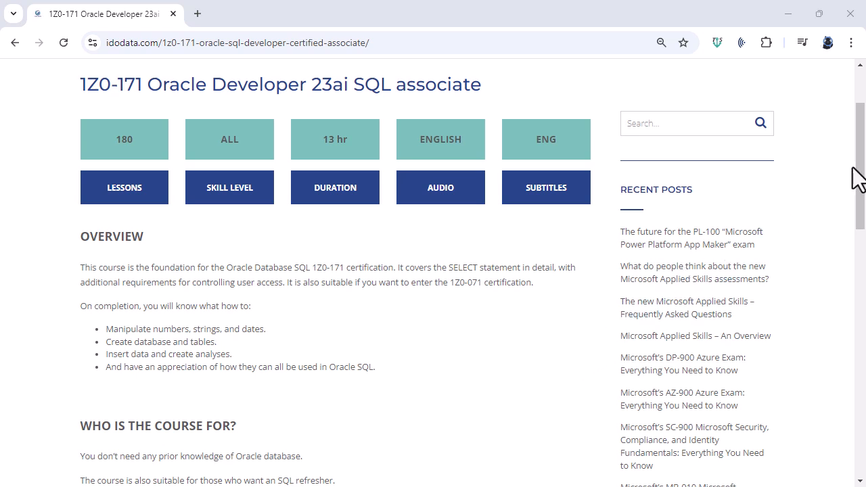
{"action": "mouse_move", "coordinate": [859, 177]}
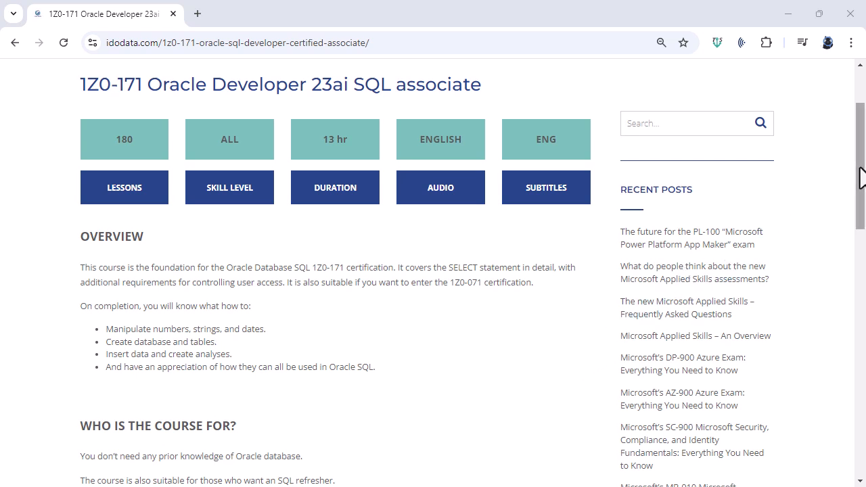
Step: Scroll through the 1Z0-171 Oracle Developer 23ai SQL associate course page and its learning path
{"action": "scroll", "scroll_direction": "down", "scroll_amount": 3}
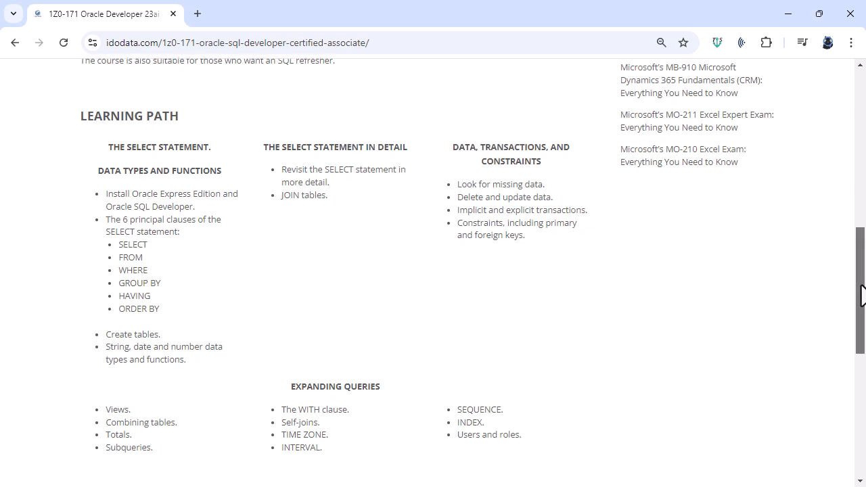
{"action": "scroll", "scroll_direction": "down", "scroll_amount": 3}
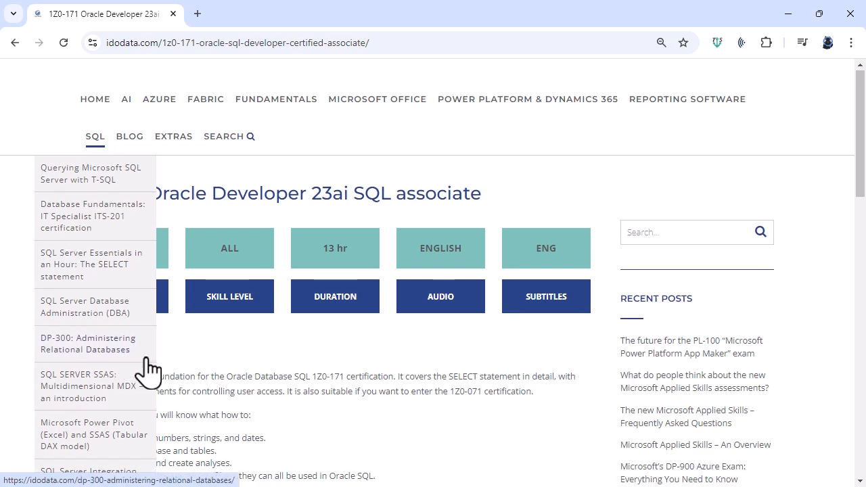
{"action": "scroll", "scroll_direction": "down", "scroll_amount": 3}
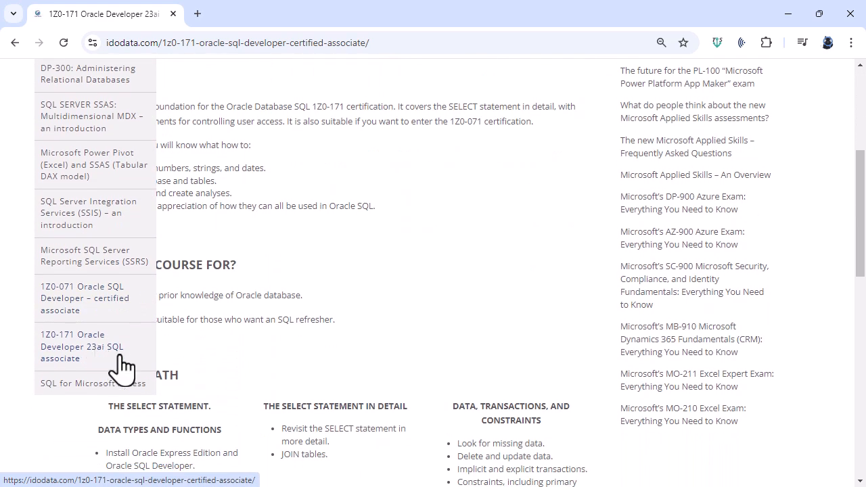